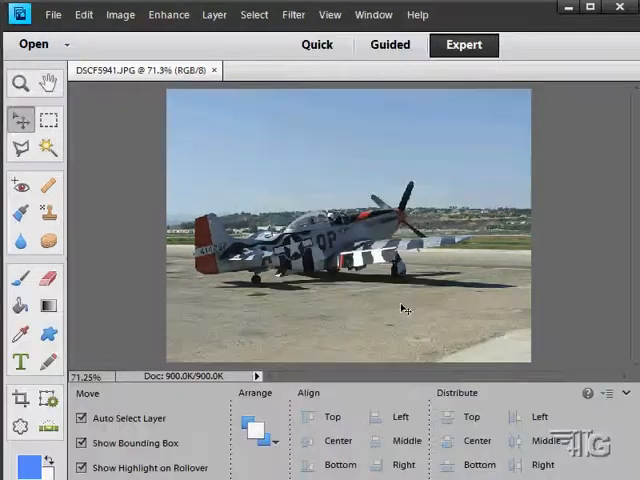
mouse_move(356, 262)
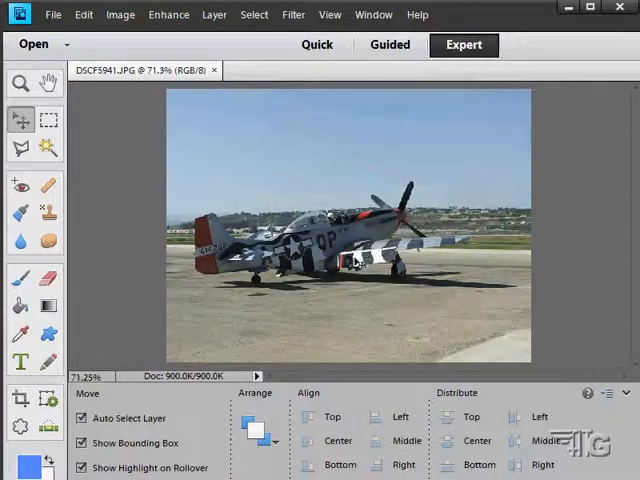
Show the Filter menu's list of filters over the P-51 airplane photo
click(292, 14)
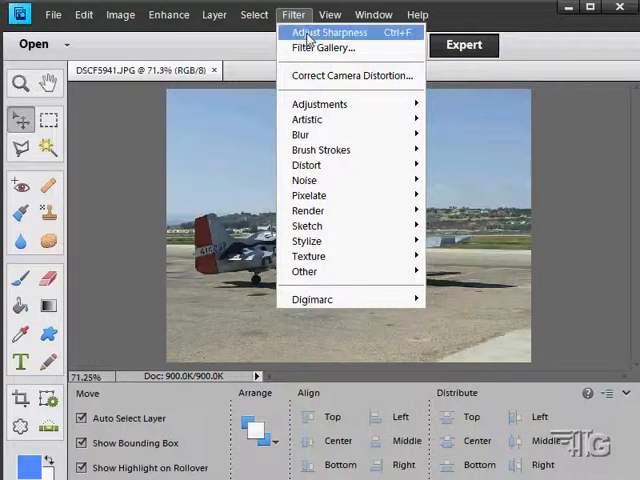
mouse_move(310, 210)
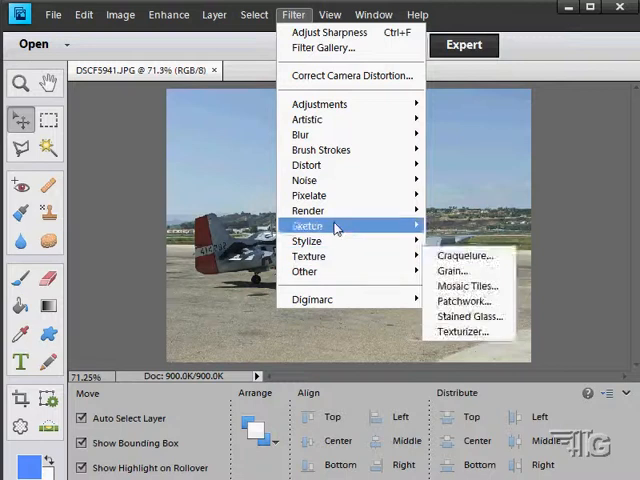
mouse_move(328, 32)
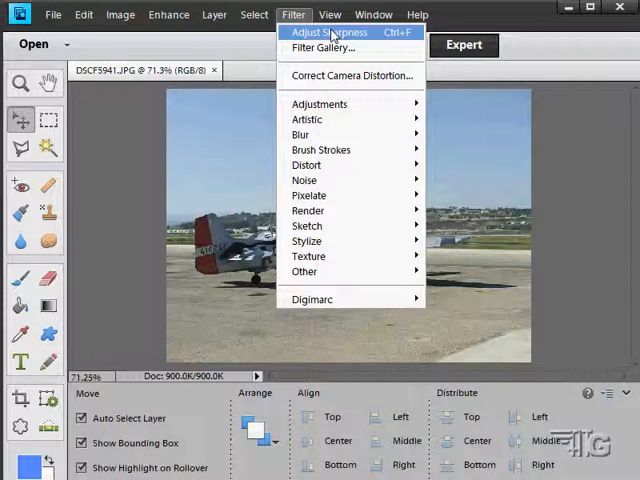
mouse_move(376, 44)
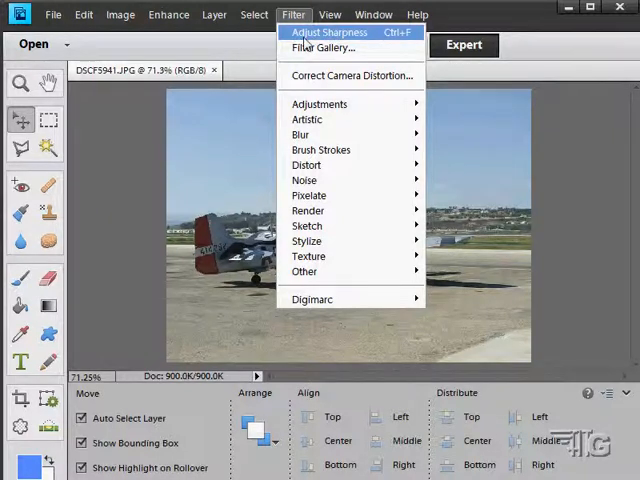
mouse_move(320, 48)
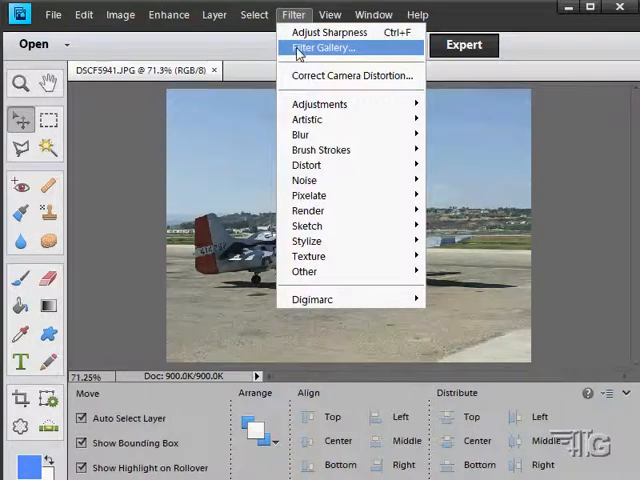
mouse_move(362, 52)
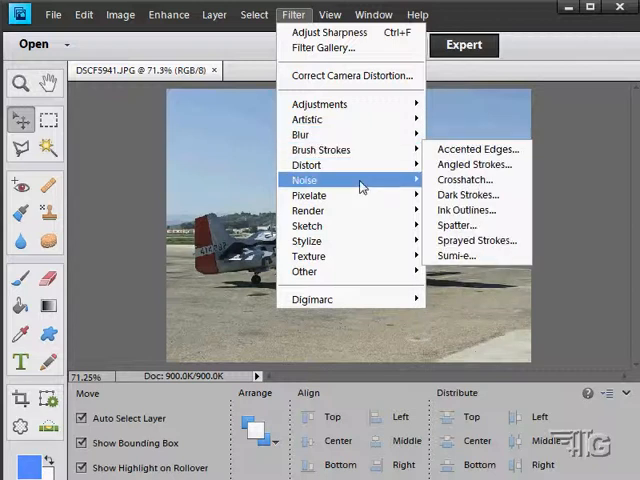
mouse_move(308, 224)
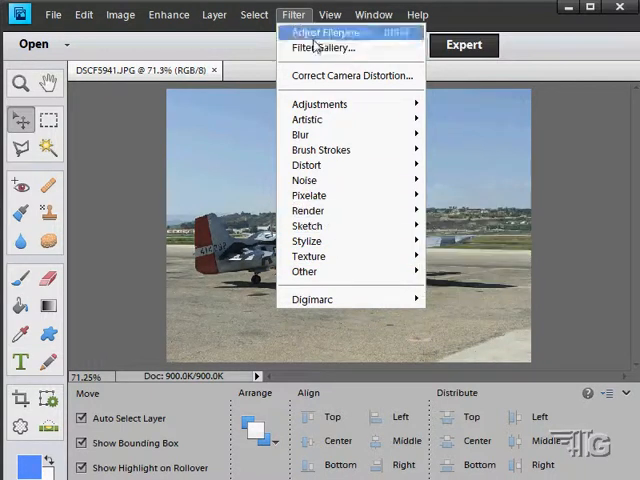
mouse_move(336, 48)
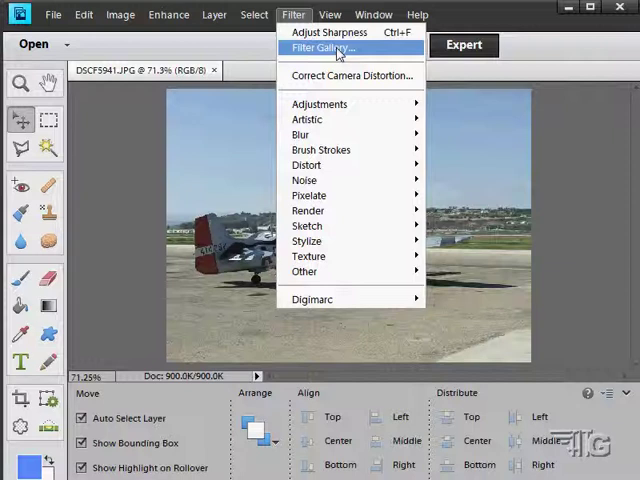
mouse_move(330, 52)
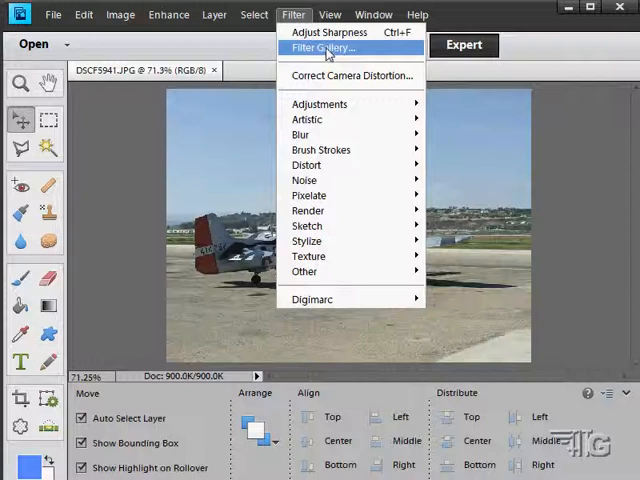
mouse_move(316, 120)
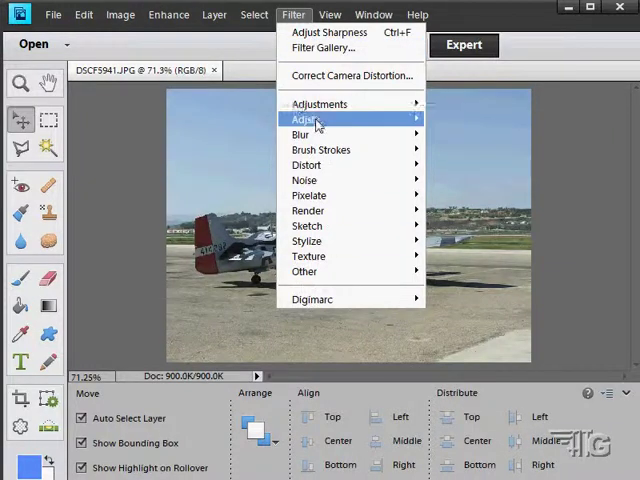
mouse_move(322, 48)
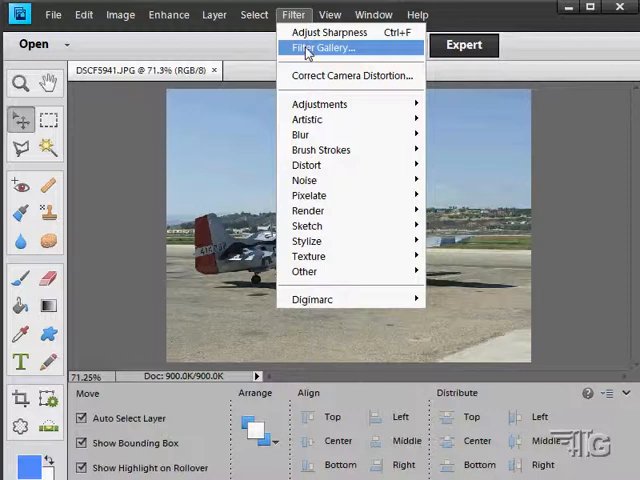
mouse_move(308, 120)
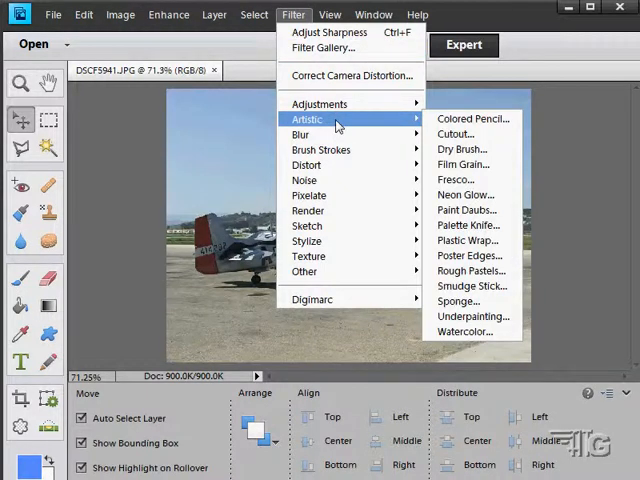
mouse_move(320, 104)
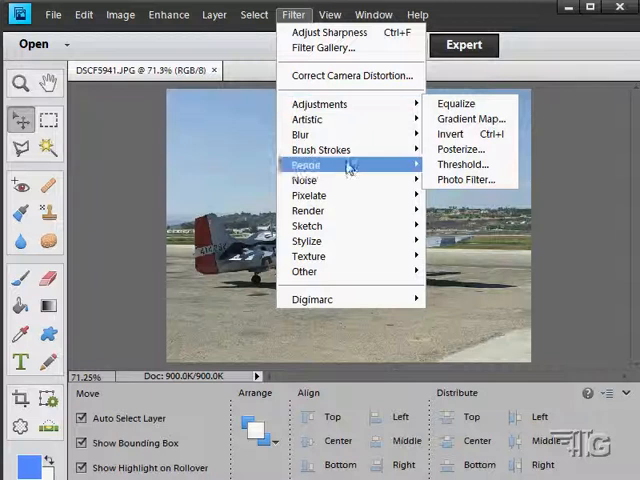
mouse_move(308, 210)
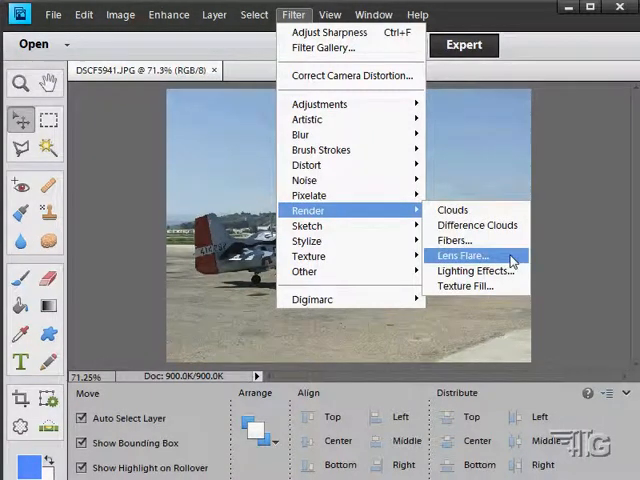
mouse_move(476, 270)
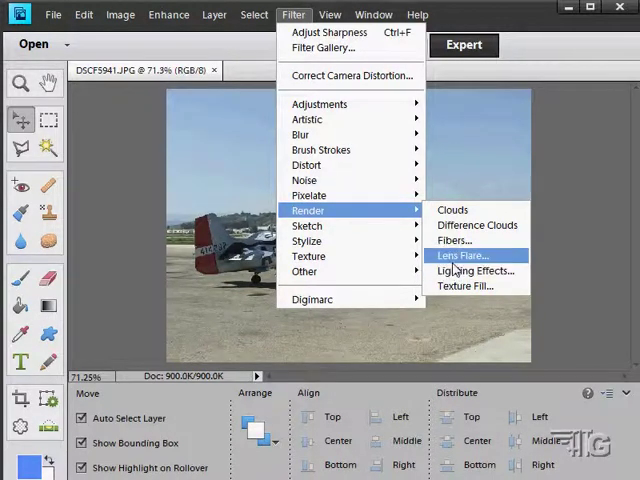
mouse_move(476, 270)
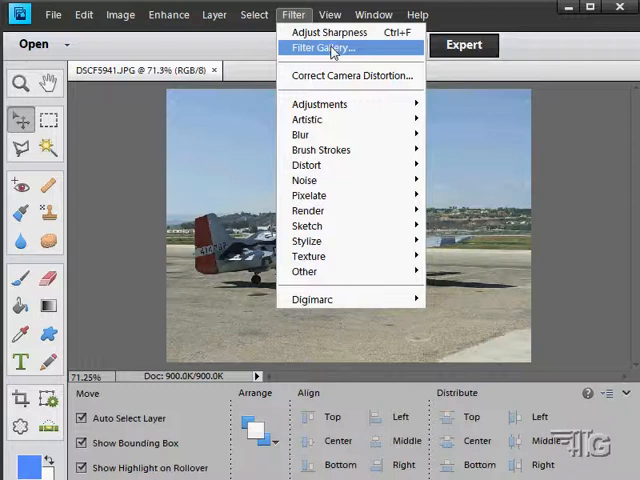
mouse_move(350, 76)
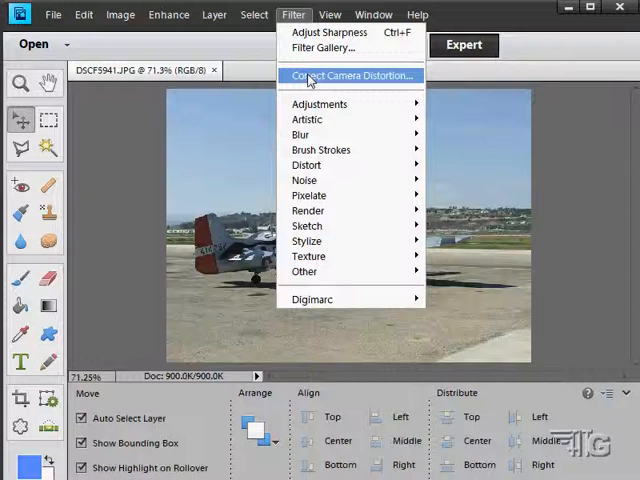
mouse_move(168, 48)
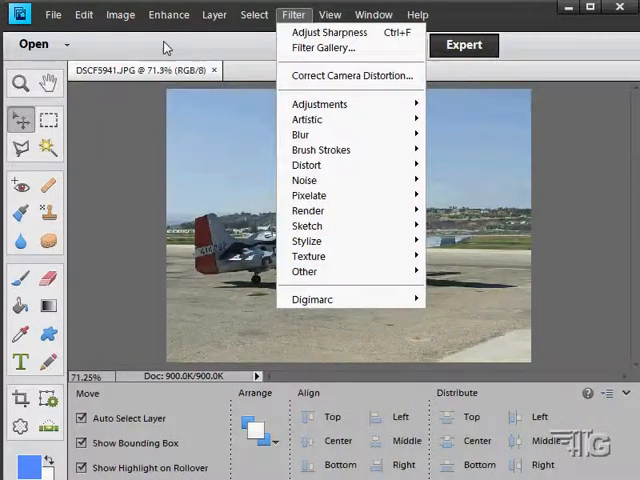
click(120, 14)
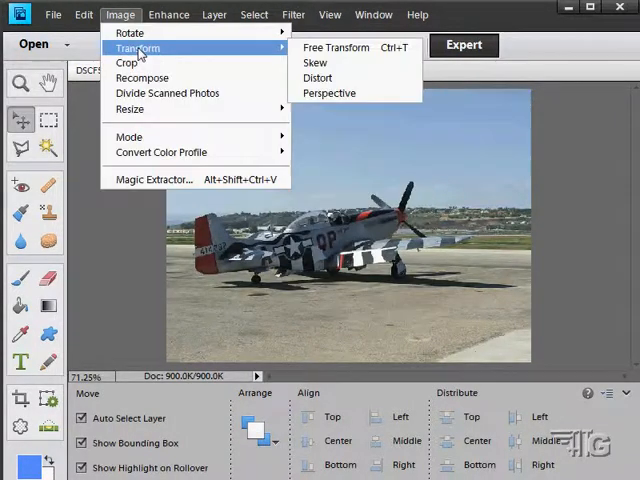
mouse_move(316, 64)
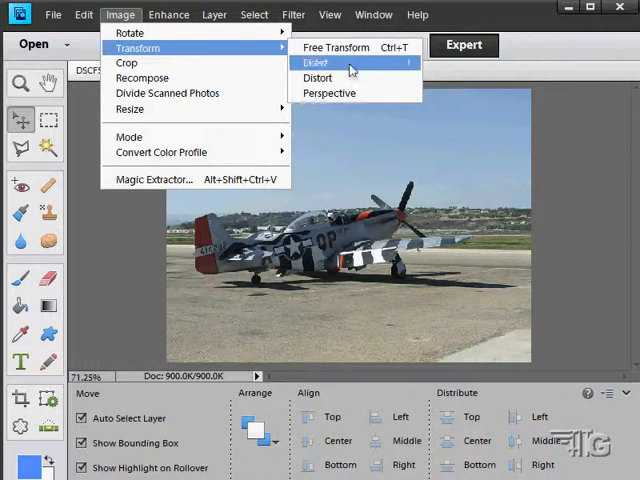
mouse_move(328, 92)
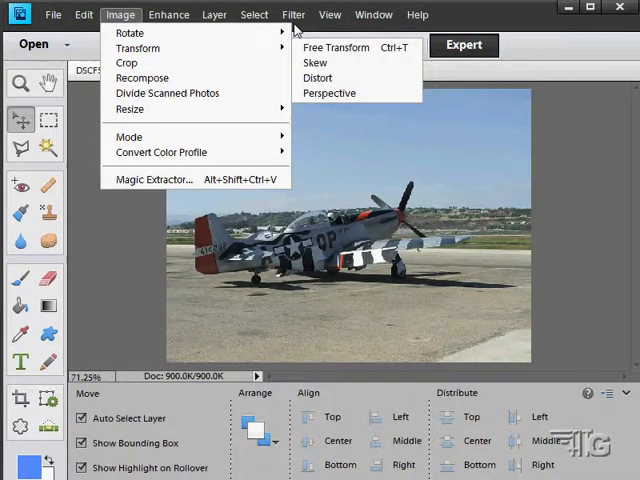
click(292, 14)
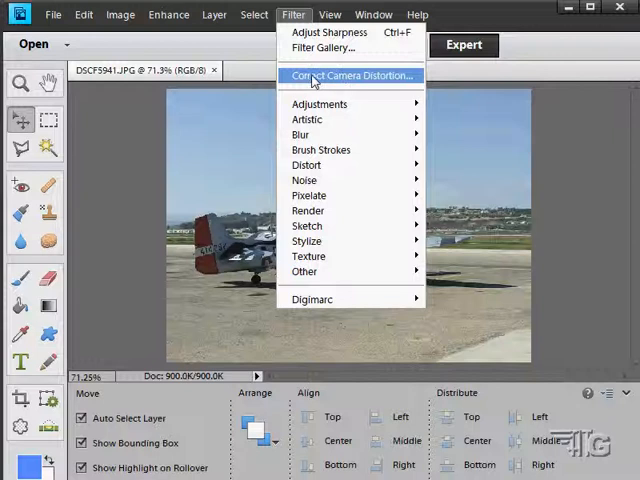